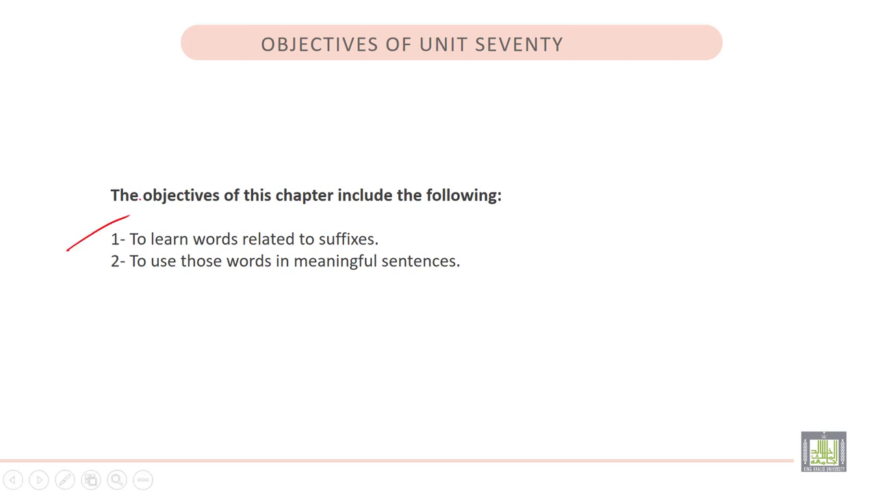
- Draw a red pen stroke beside the first objective on the Objectives of Unit Seventy slide
left_click_drag(72, 279, 106, 258)
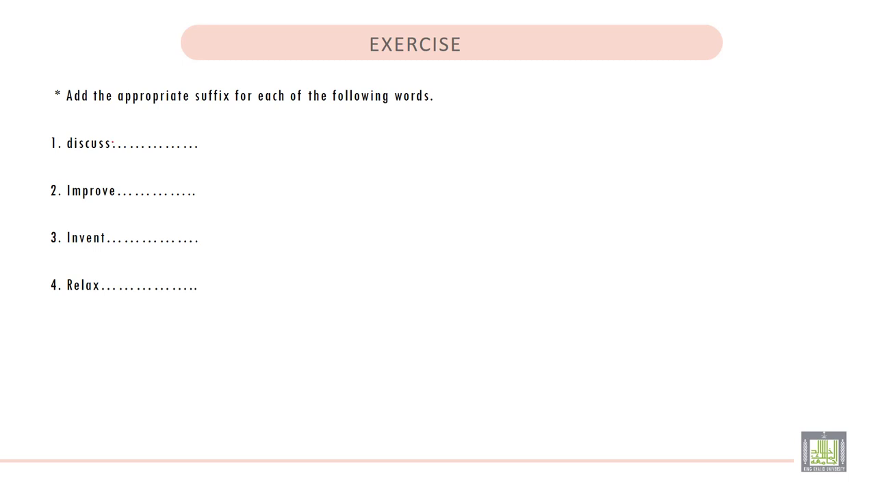
- Handwrite red suffixes 'ion' after discuss, 'ment' after Improve, and 'ion' after Invent
left_click_drag(116, 143, 134, 143)
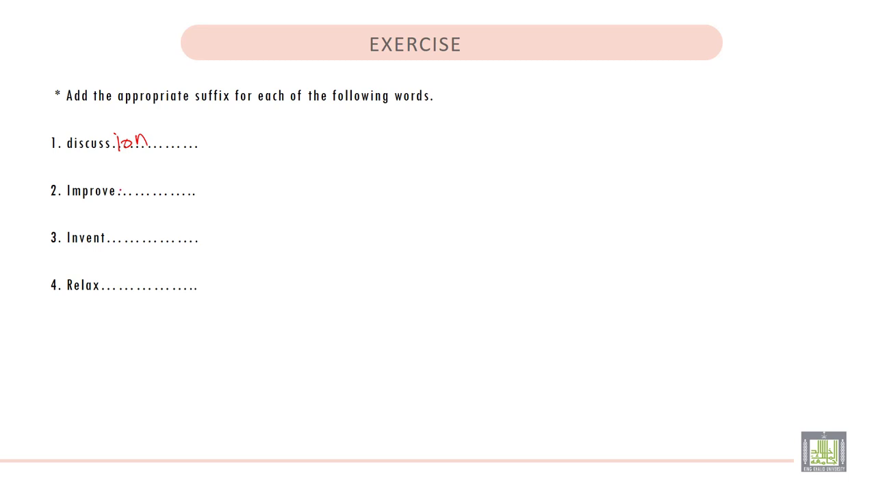
left_click_drag(122, 199, 161, 185)
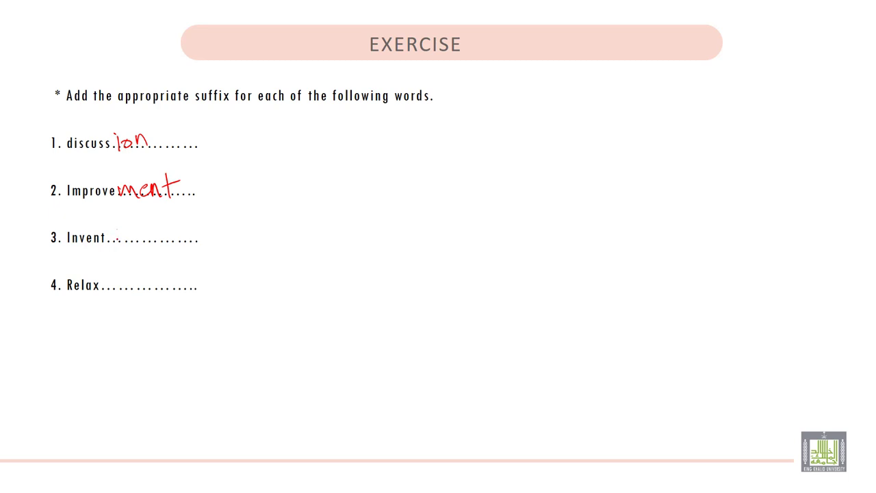
type("ion")
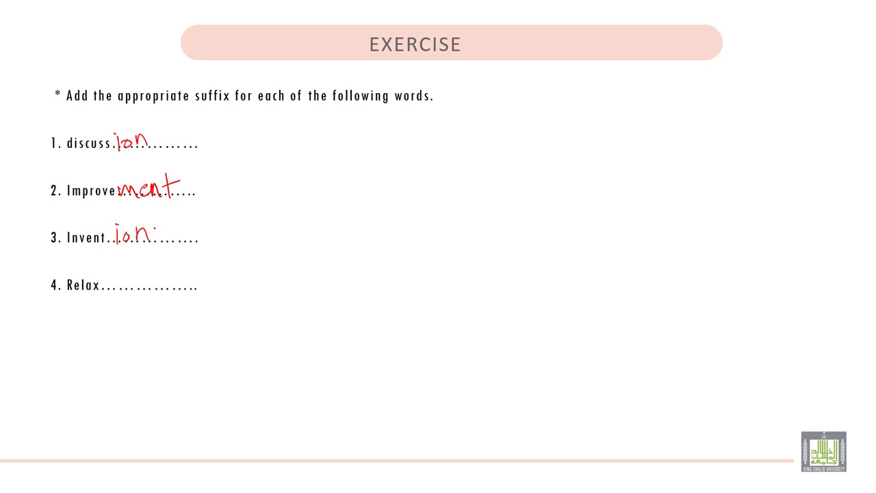